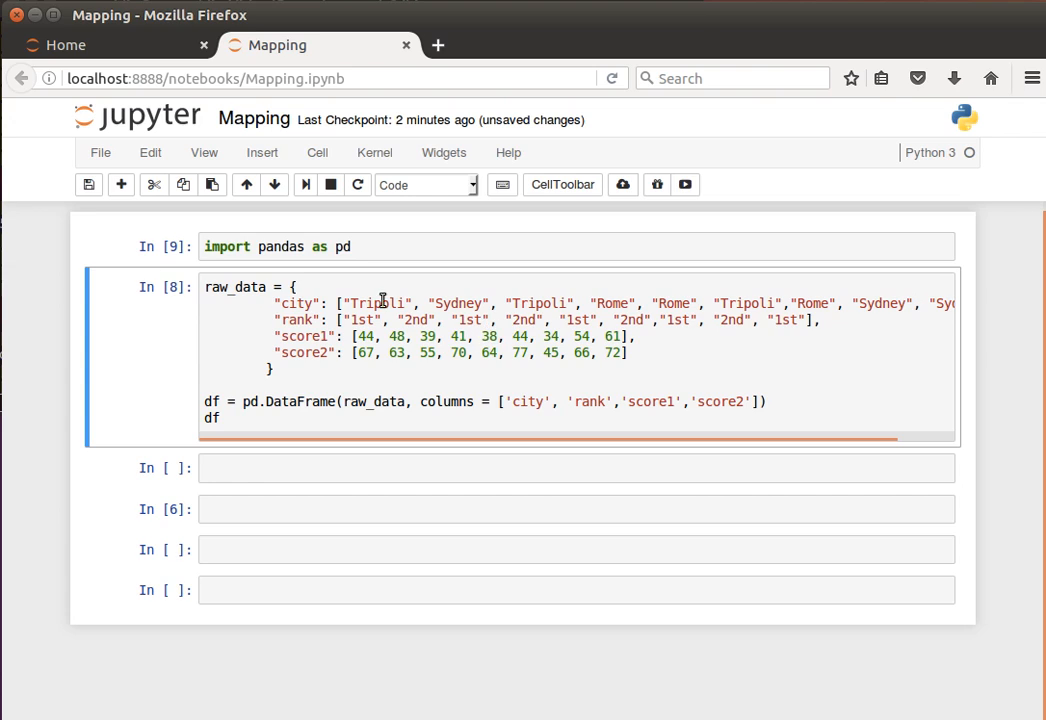
Step: Run the raw_data cell to display the nine-row city, rank, score1, score2 table
click(328, 319)
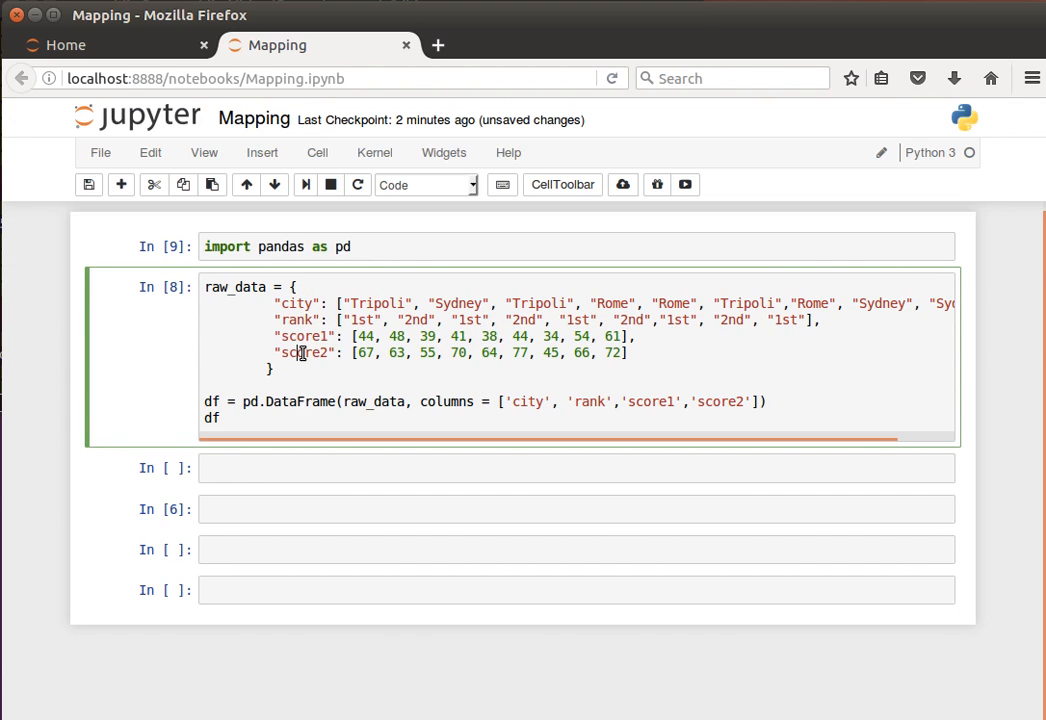
key(shift+enter)
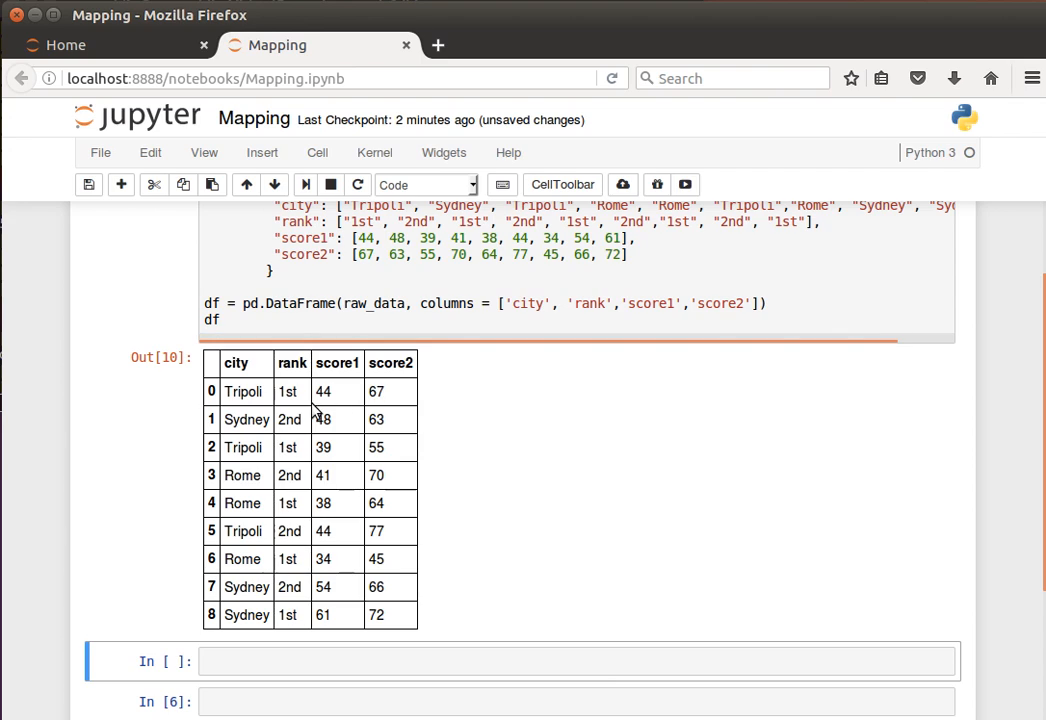
mouse_move(232, 373)
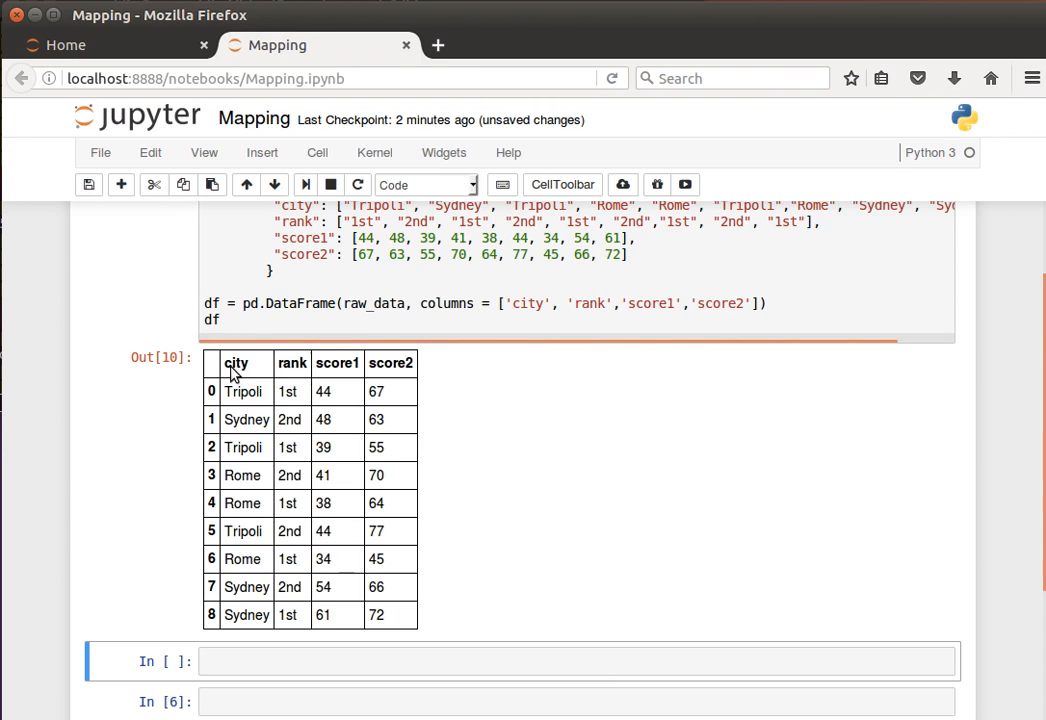
mouse_move(248, 445)
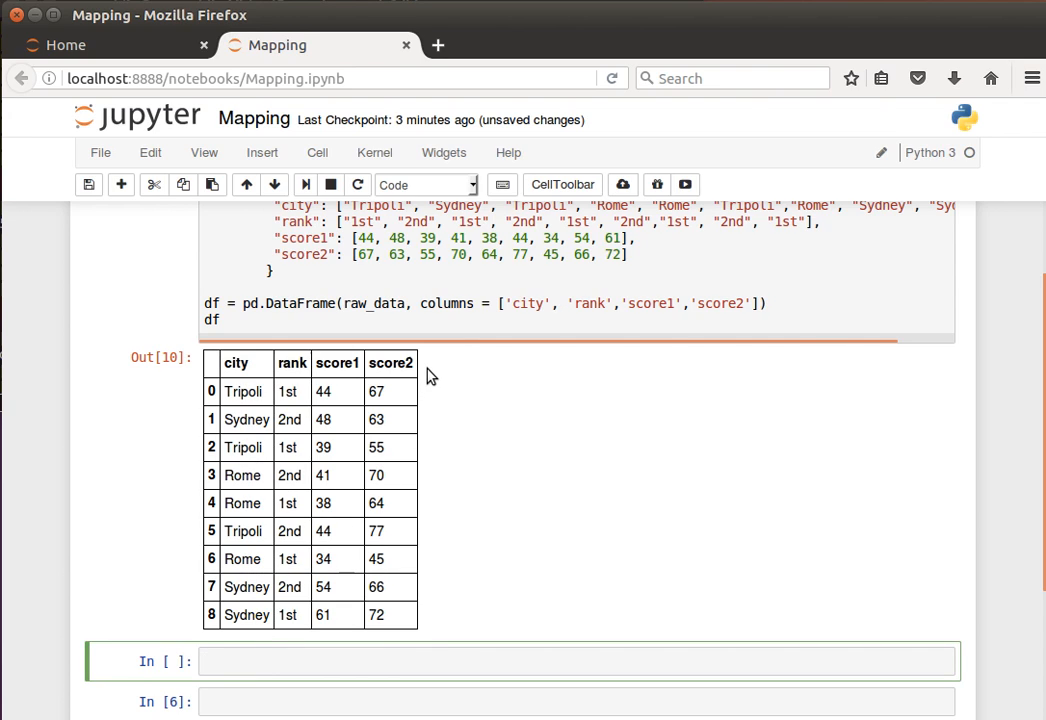
mouse_move(253, 400)
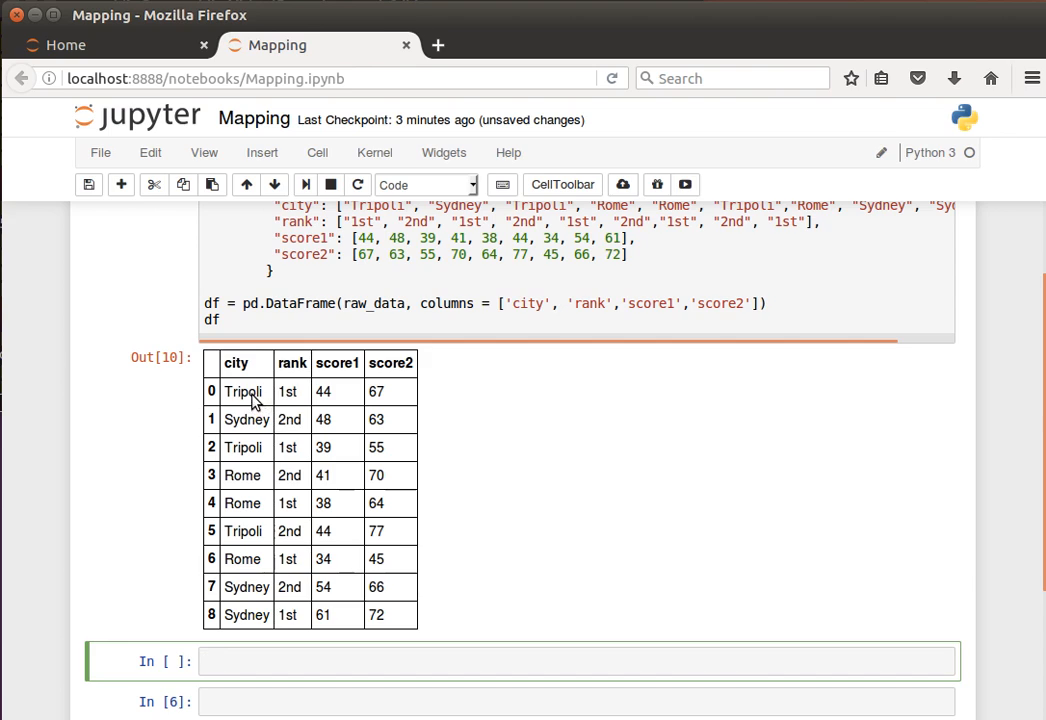
mouse_move(430, 480)
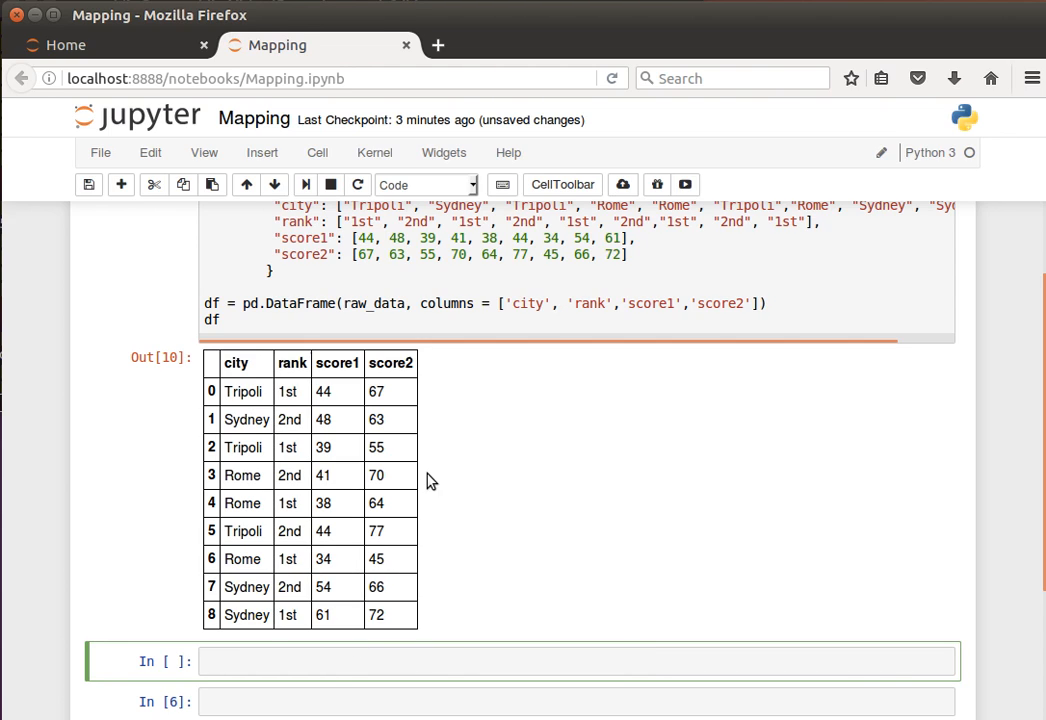
mouse_move(443, 373)
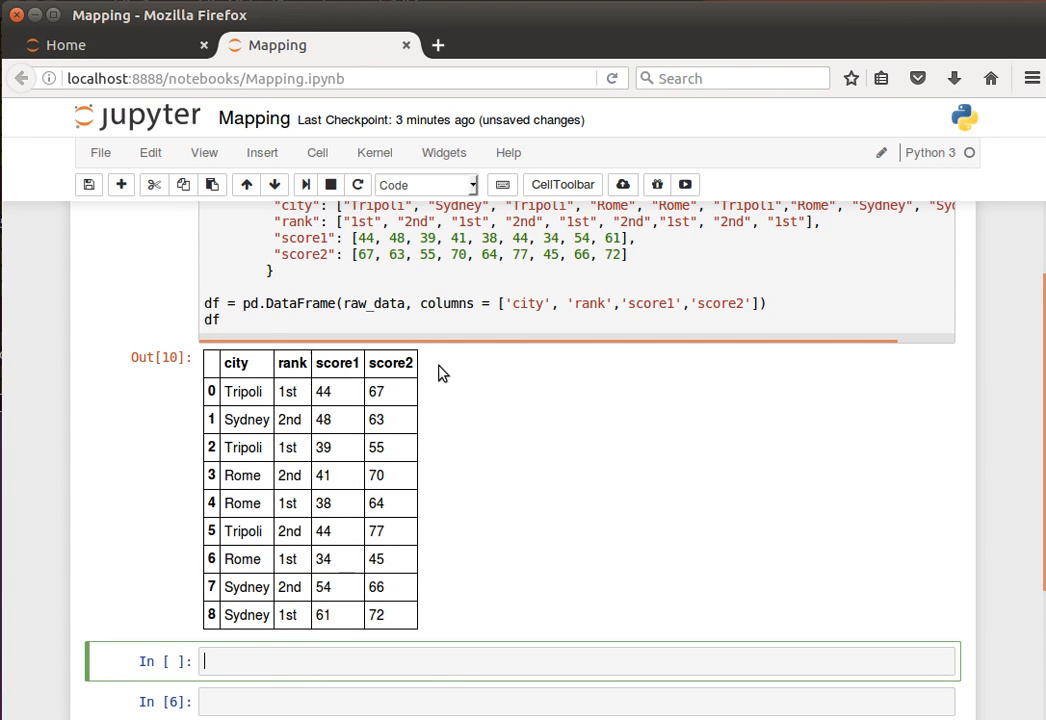
Step: Define country = {'Tripoli':'Libya','Rome':'Italy','Sydney':'Australia'} and move to the next cell
text(country = {'Tripoli':'Libya','Rome':'Italy','Sydney':'Australia'})
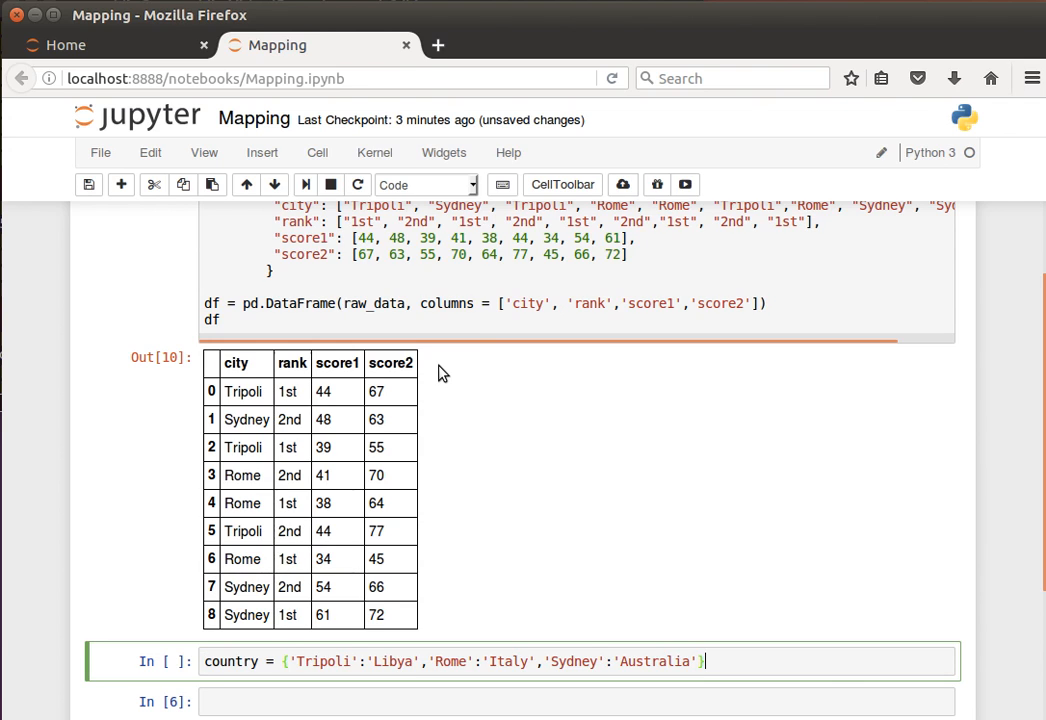
scroll(down, 3)
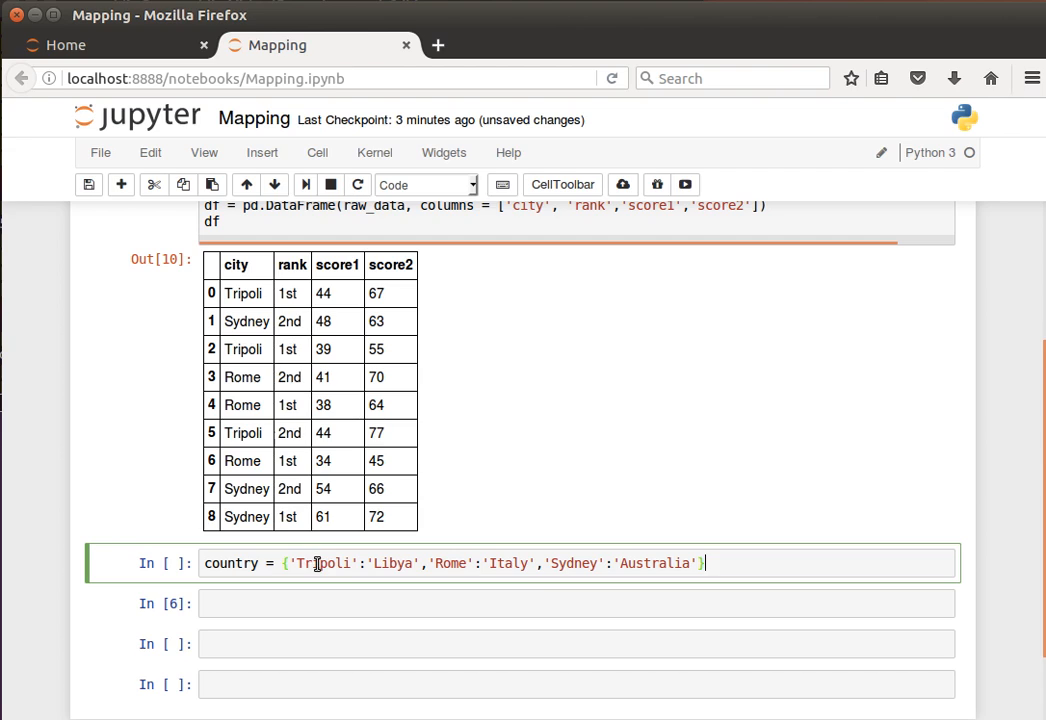
double_click(323, 563)
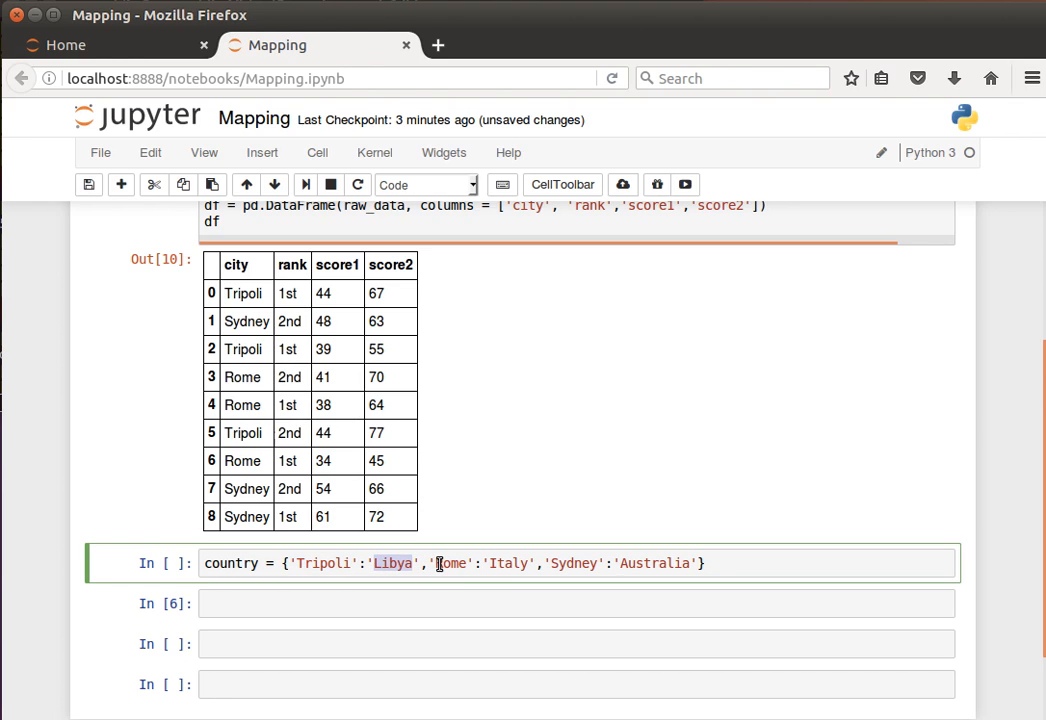
mouse_move(610, 563)
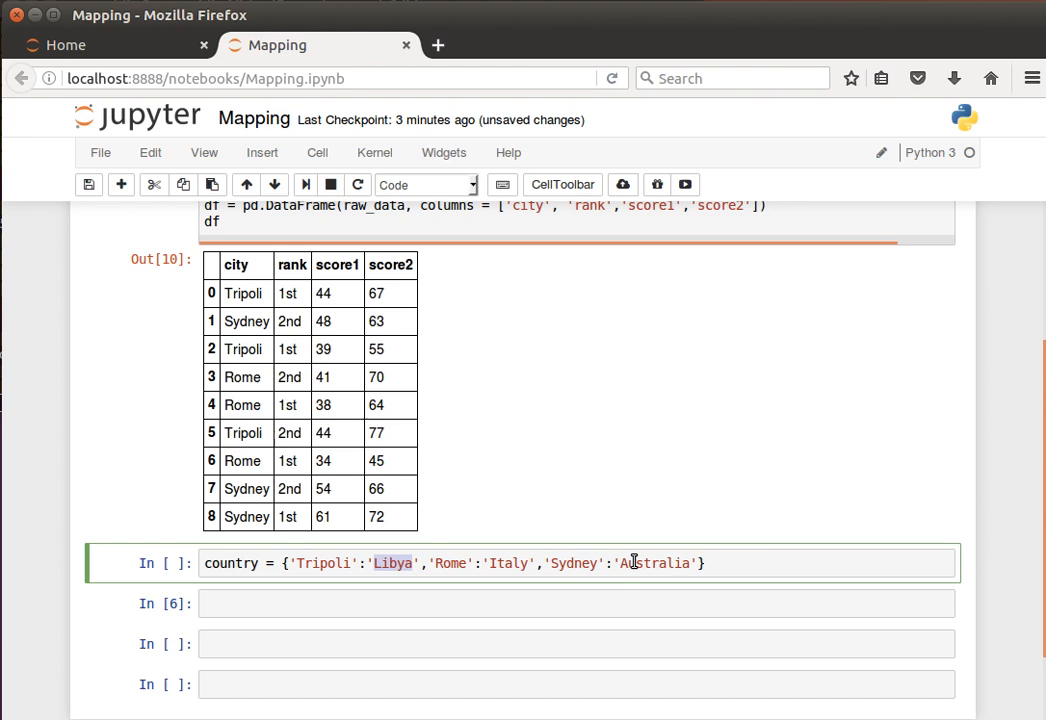
click(578, 603)
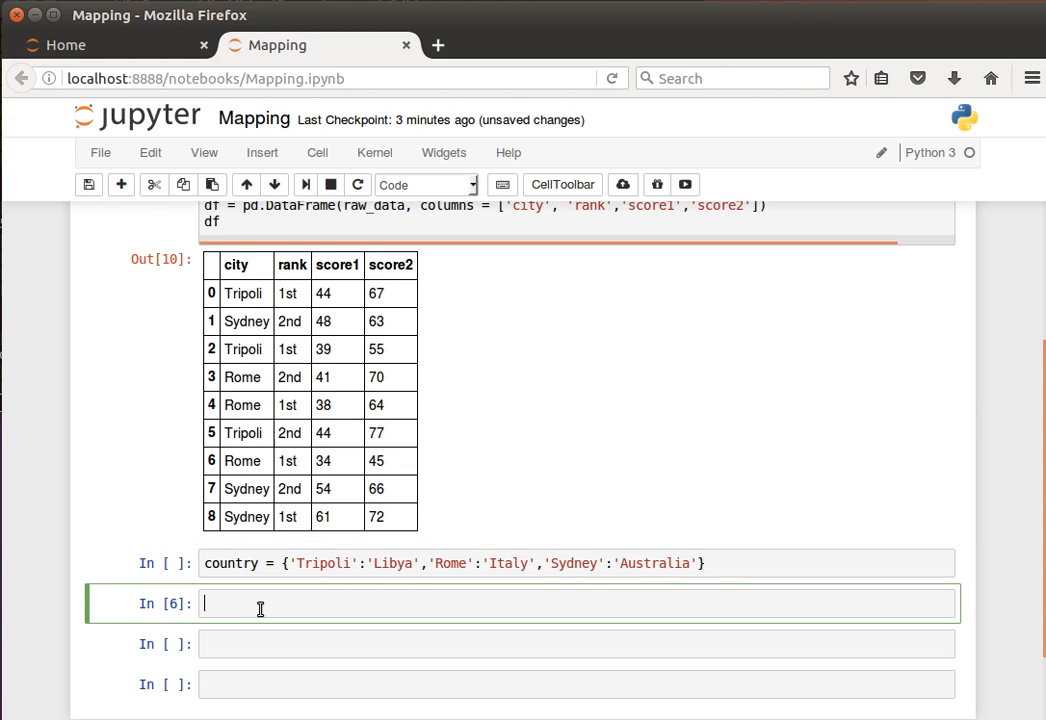
Step: Write df['city'].map(country) to translate cities into country names
text(df[])
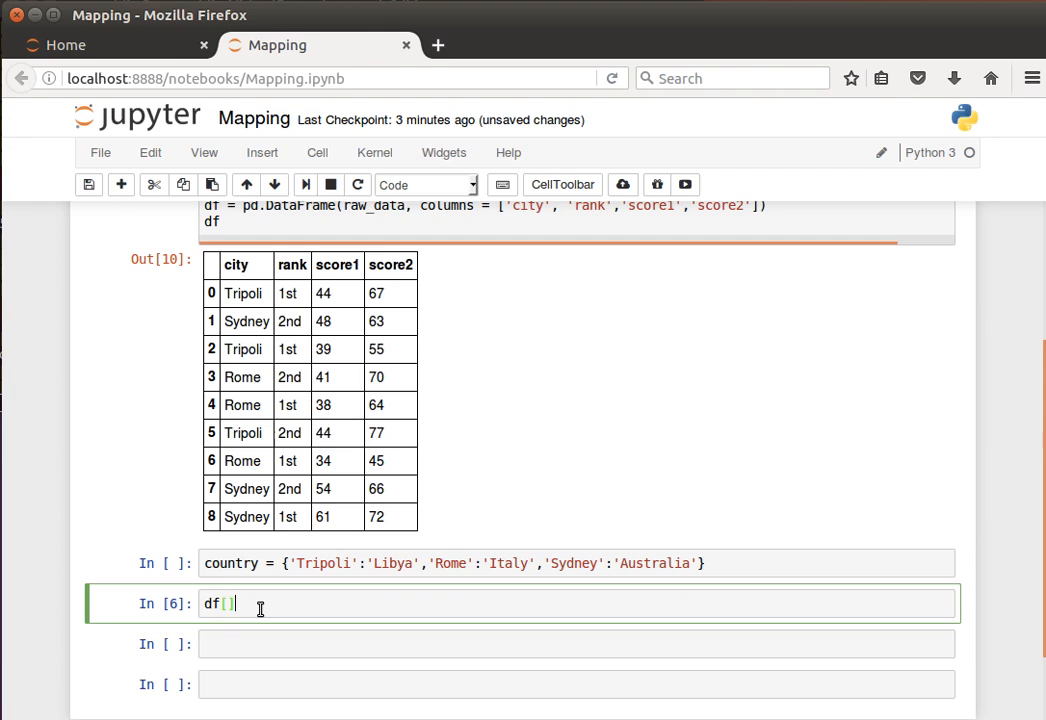
text('cit')
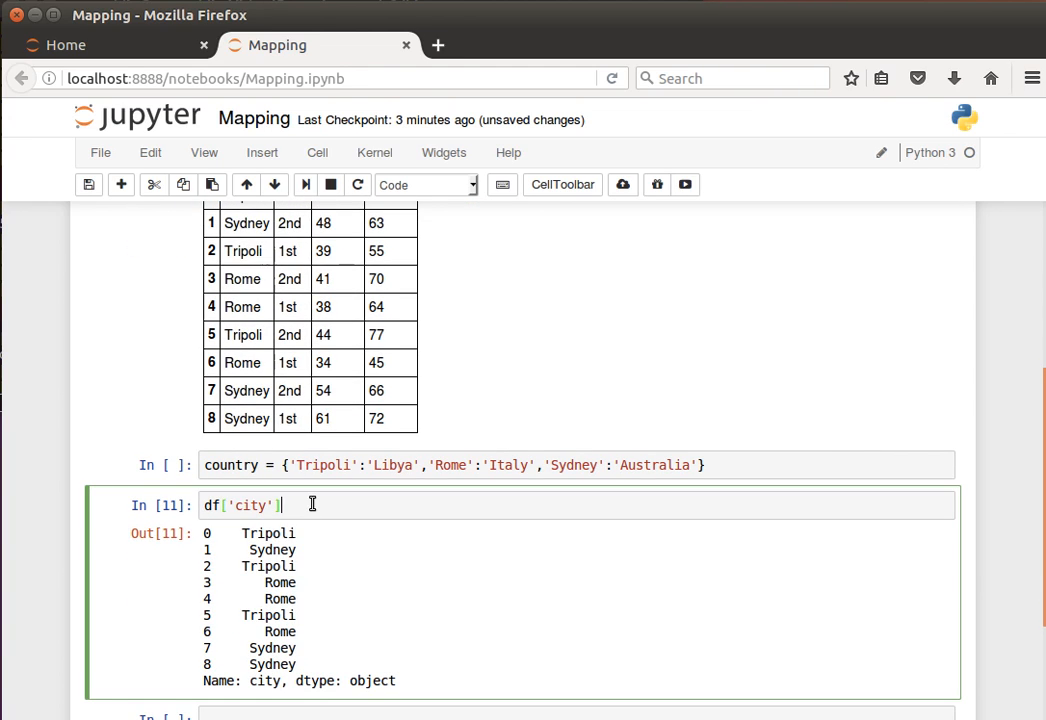
text(.map)
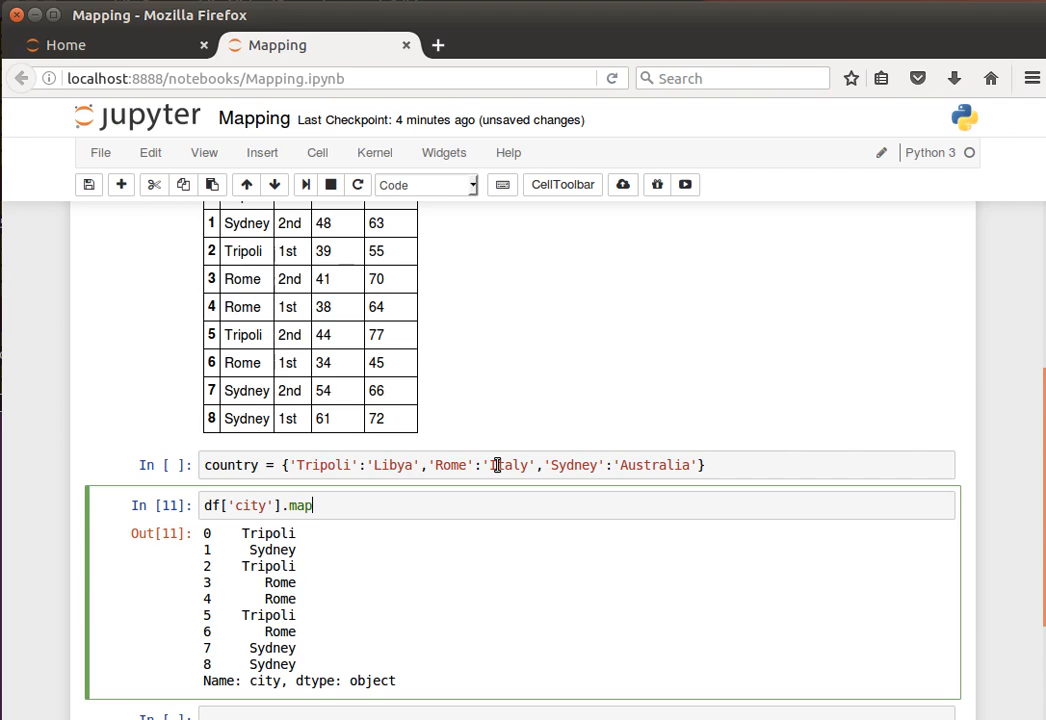
text(())
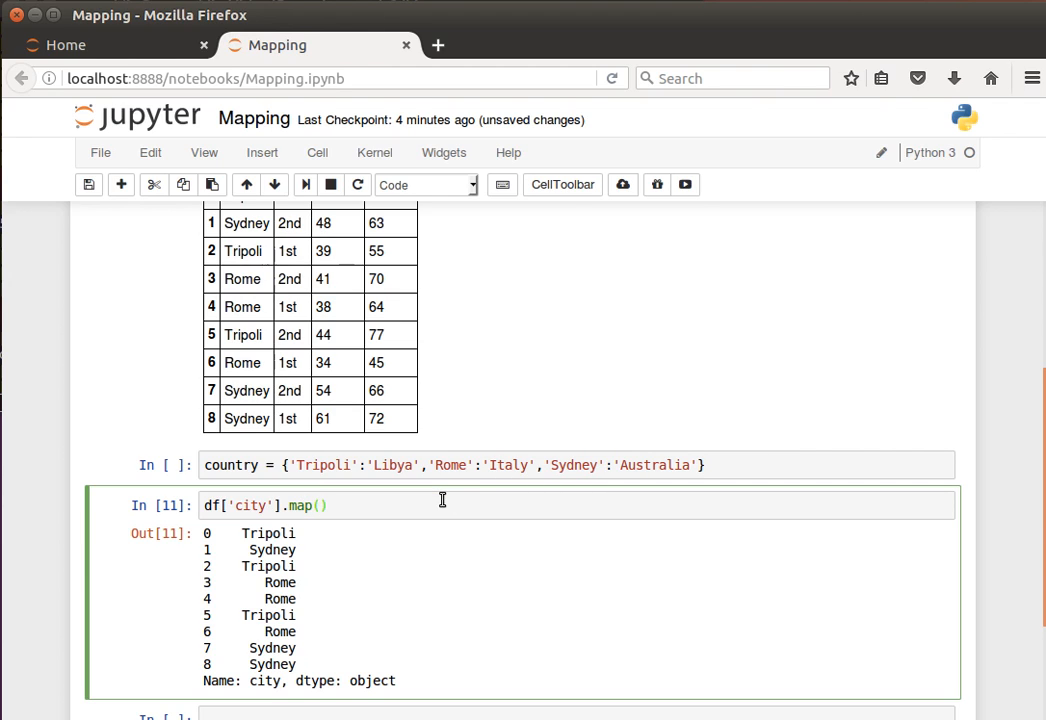
text(country)
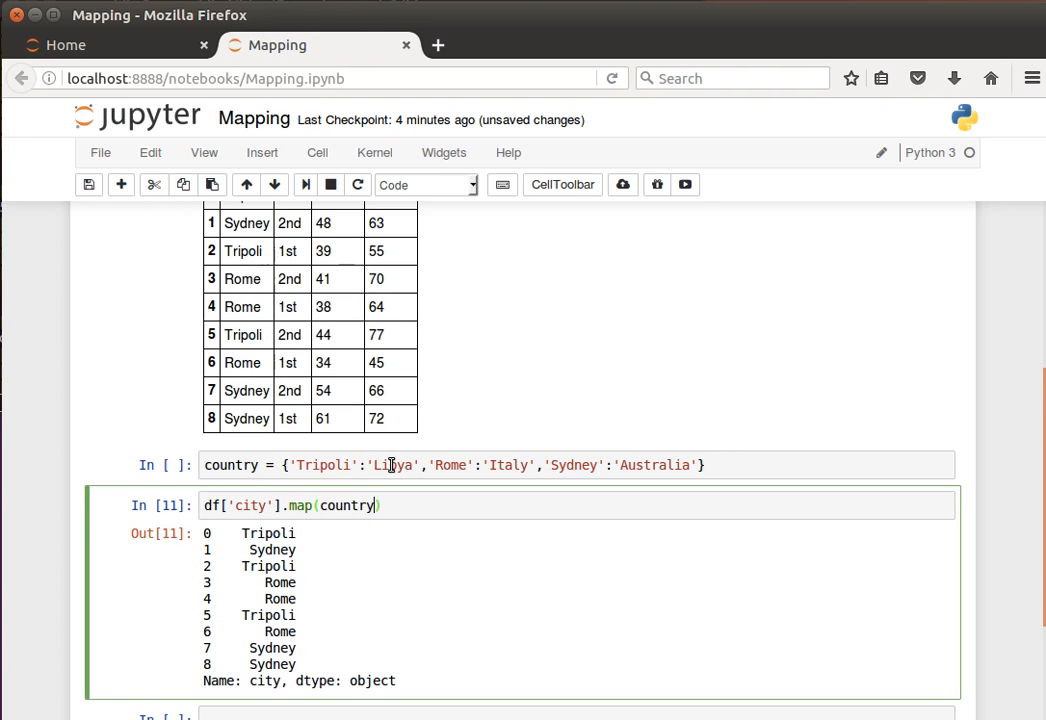
mouse_move(385, 465)
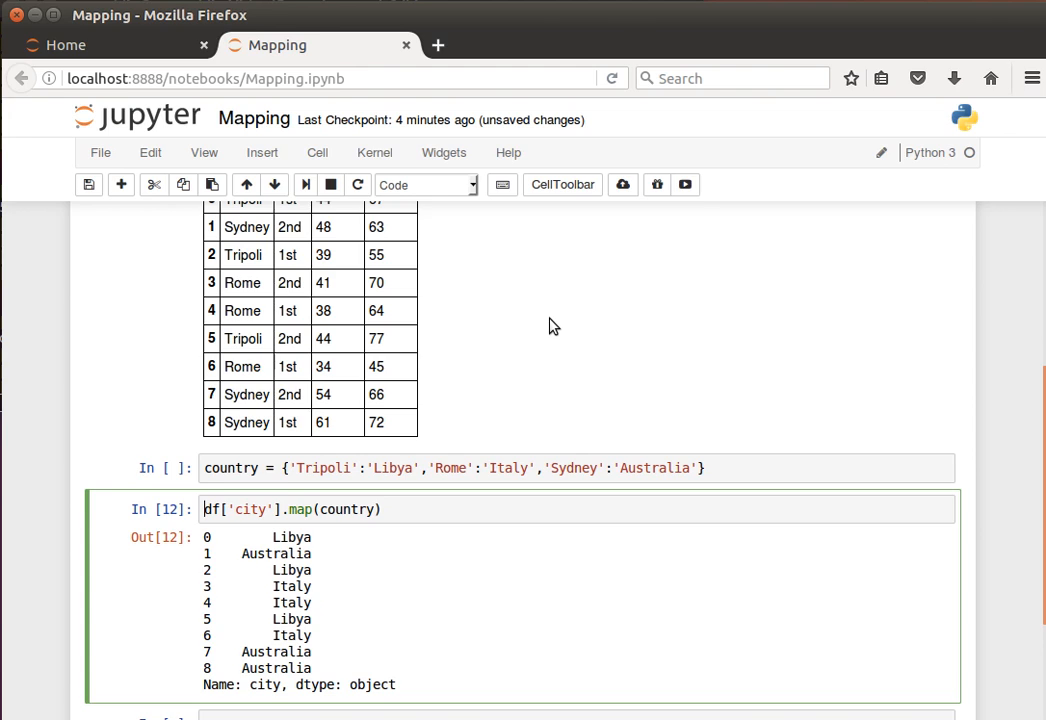
Step: Scroll to the mapping cell to assign the result to df['country']
scroll(down, 3)
text(df['country'] = )
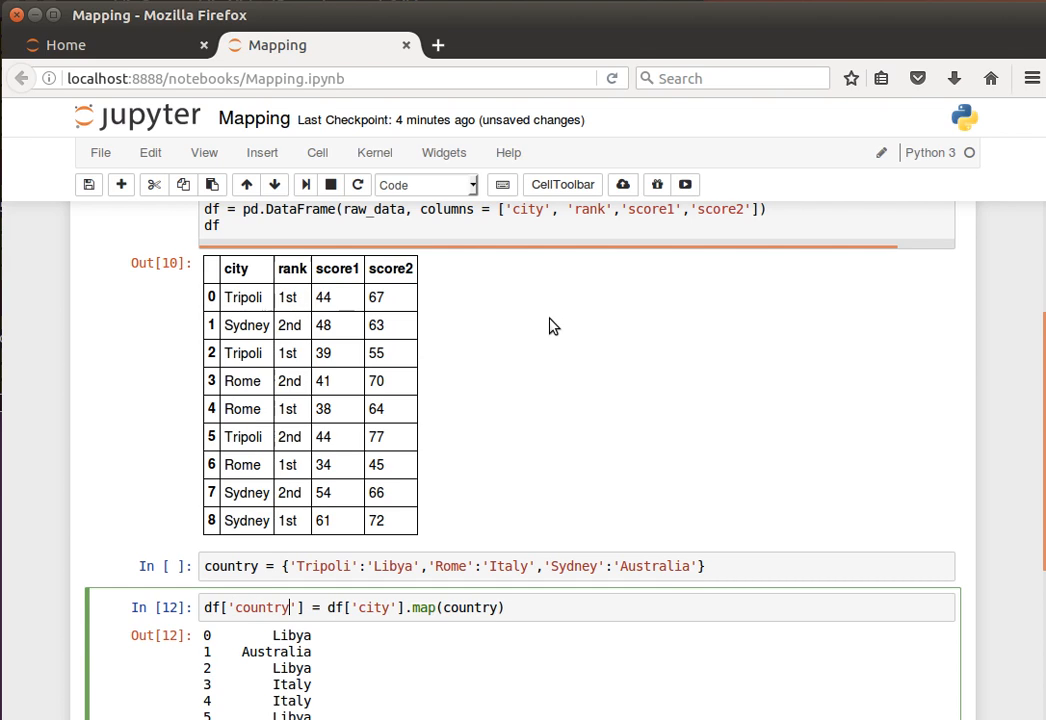
mouse_move(395, 607)
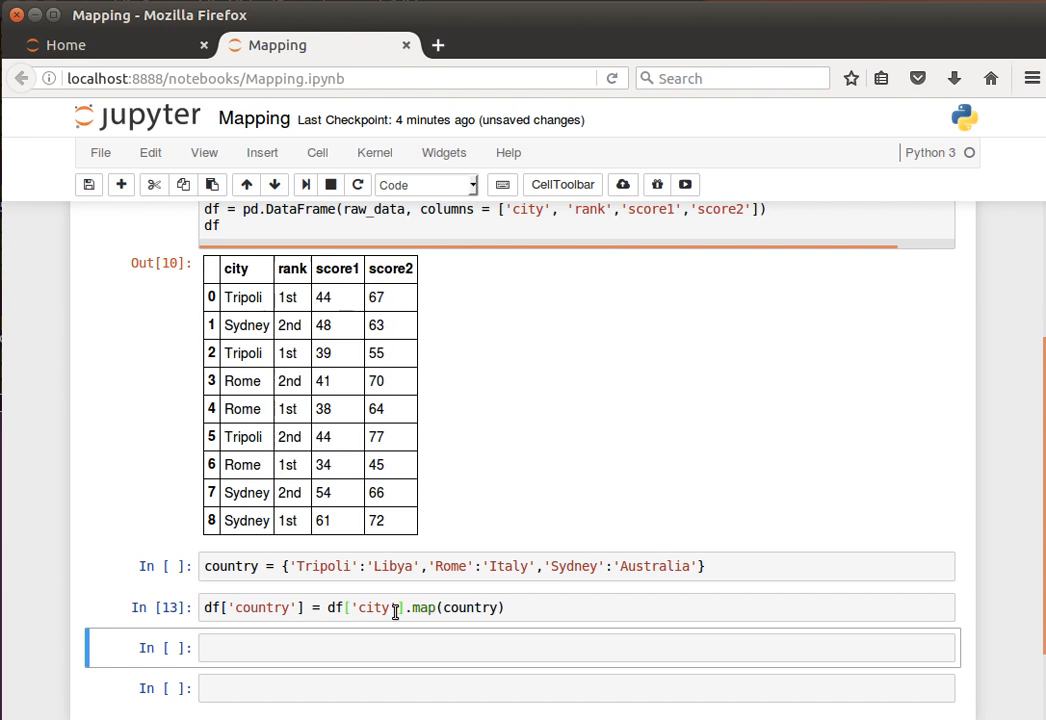
Step: Show df with its country column, then highlight the Tripoli-to-Libya dictionary entry
text(df)
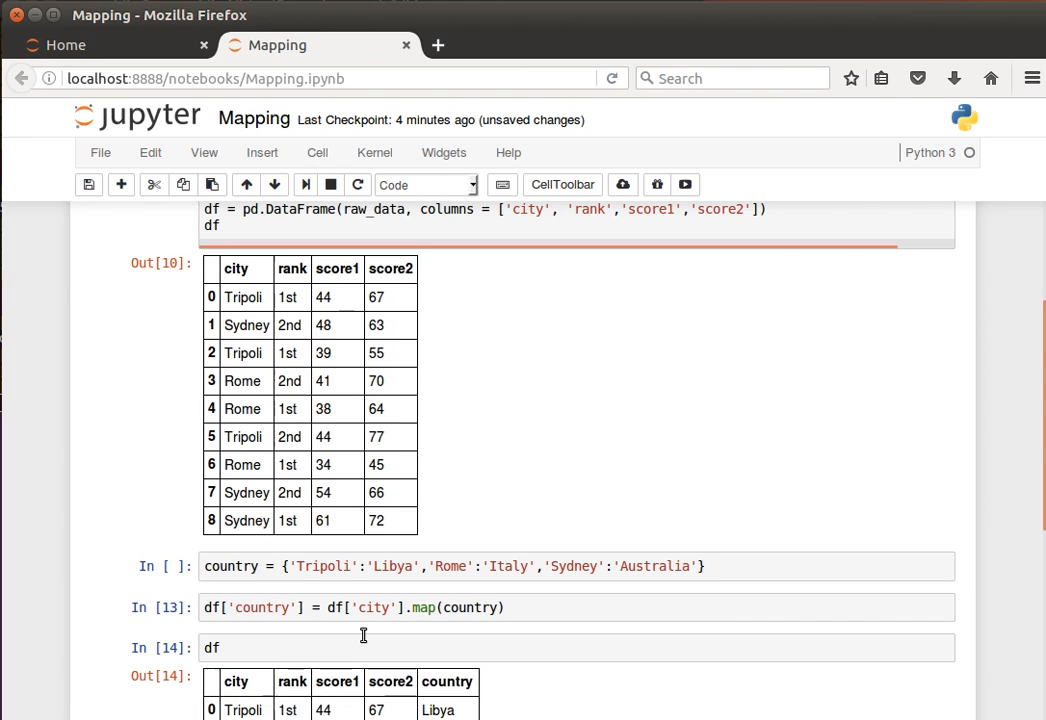
scroll(down, 3)
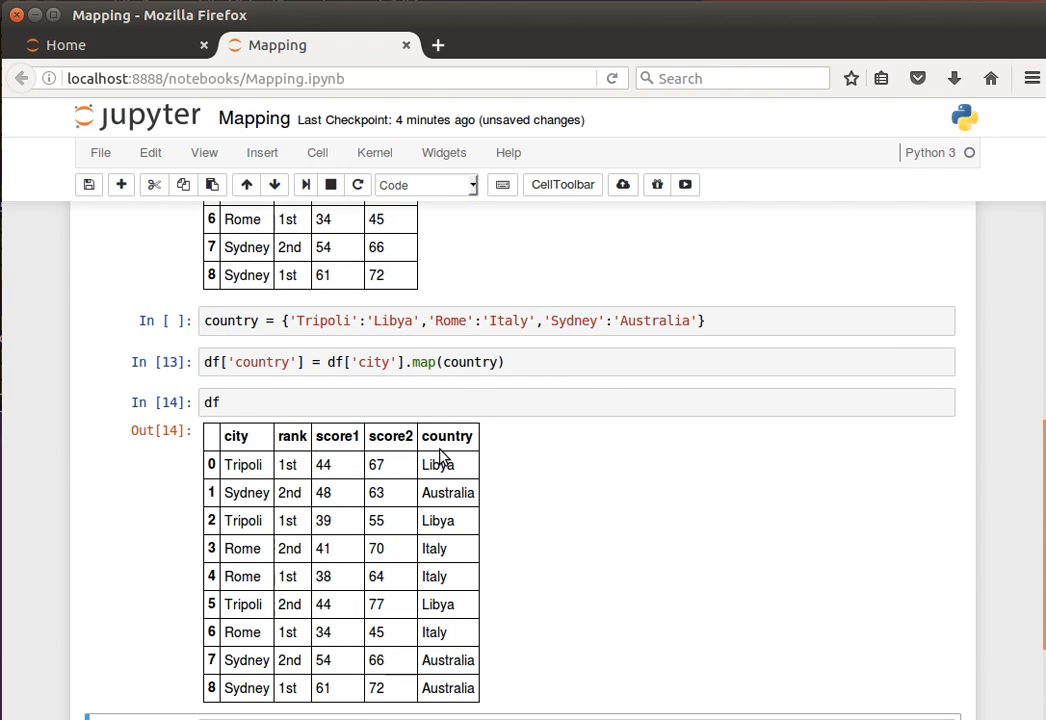
mouse_move(448, 485)
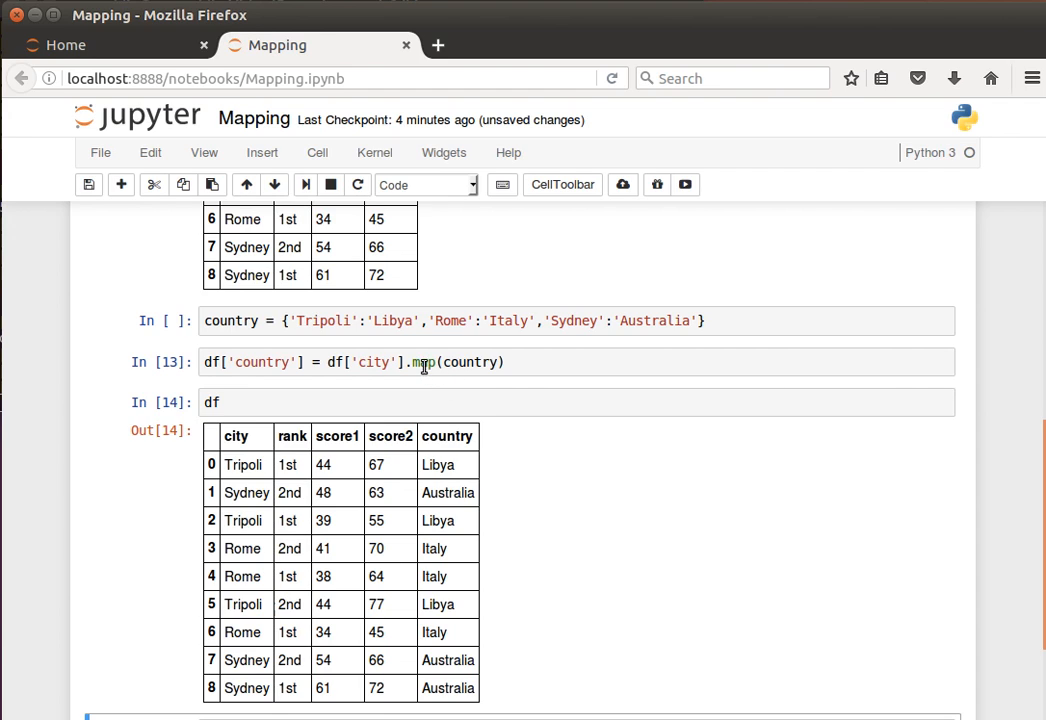
click(450, 320)
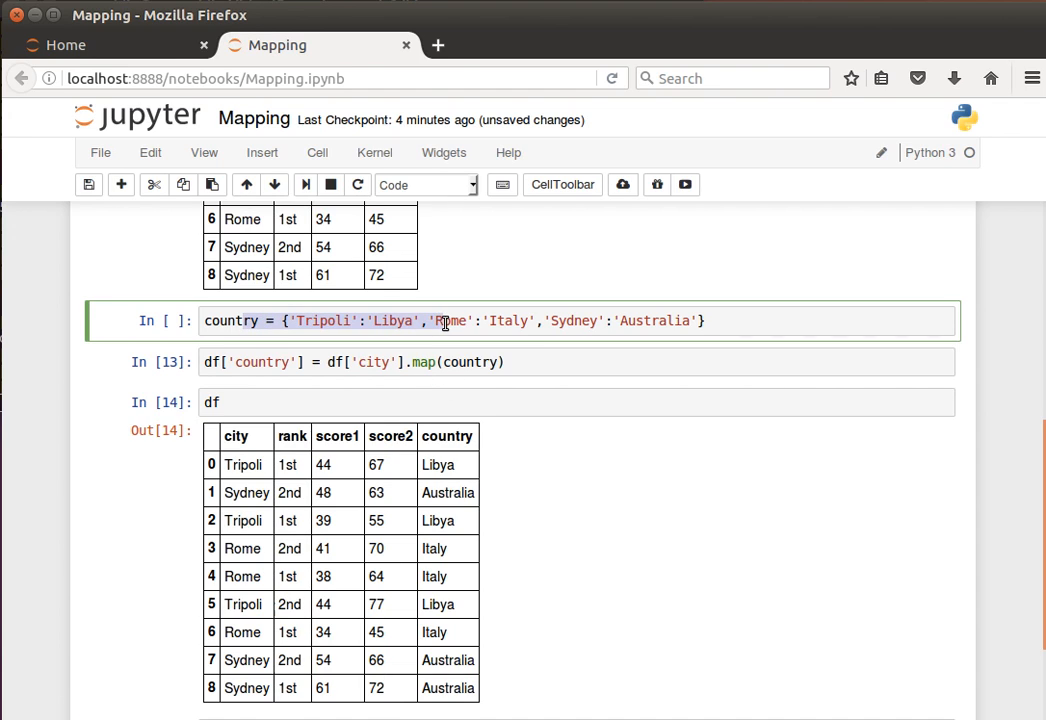